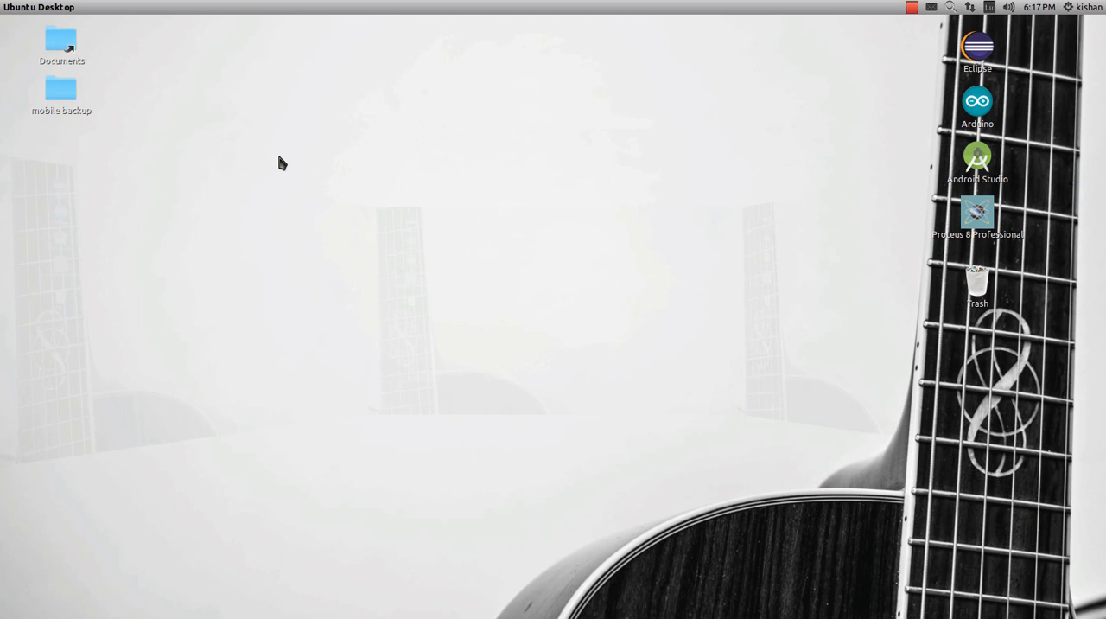
mouse_move(304, 165)
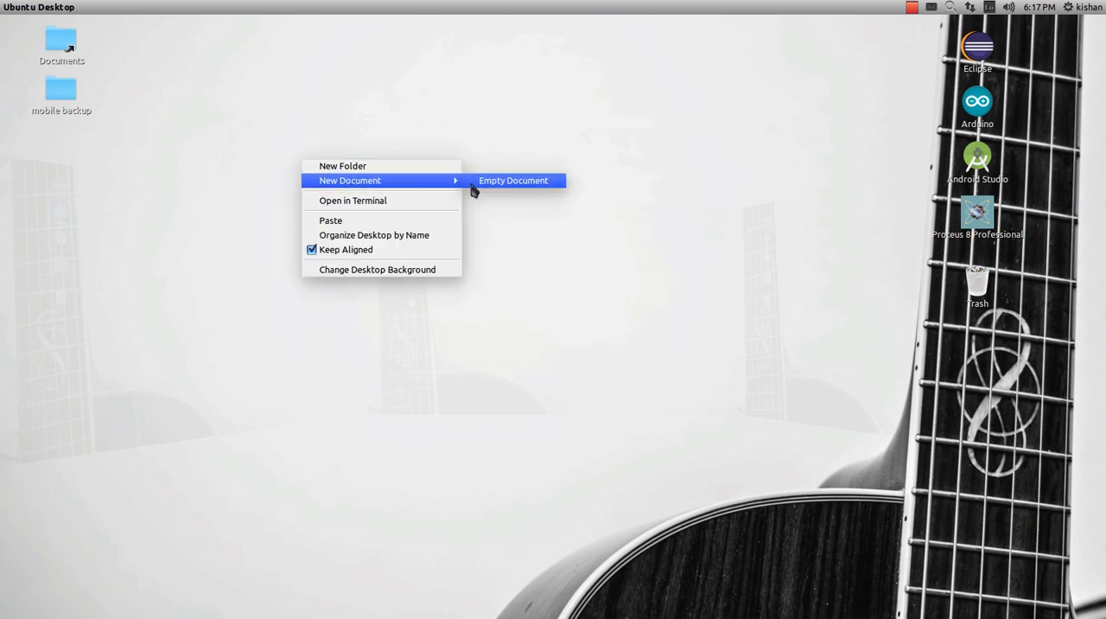
Create a new empty document on the desktop and name it programme.py.
click(512, 180)
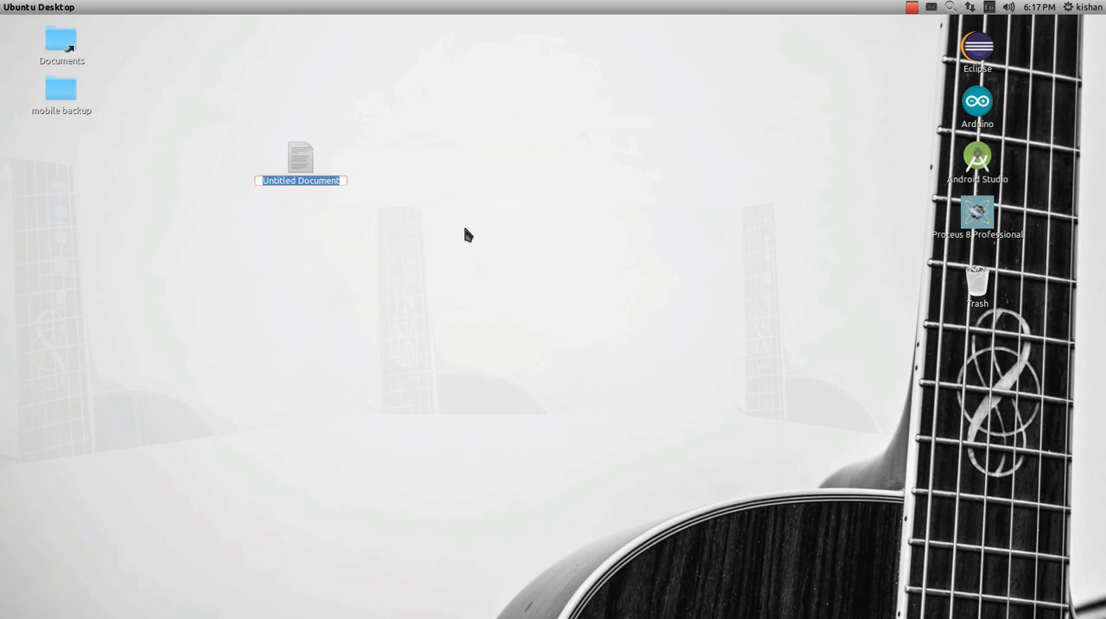
text(programme.)
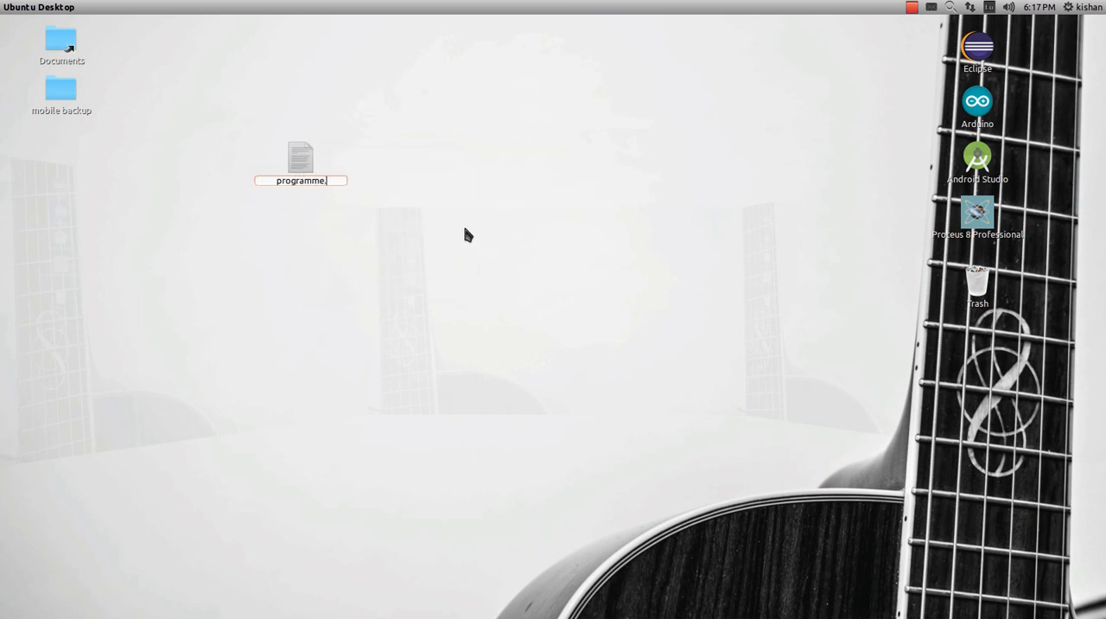
key(Return)
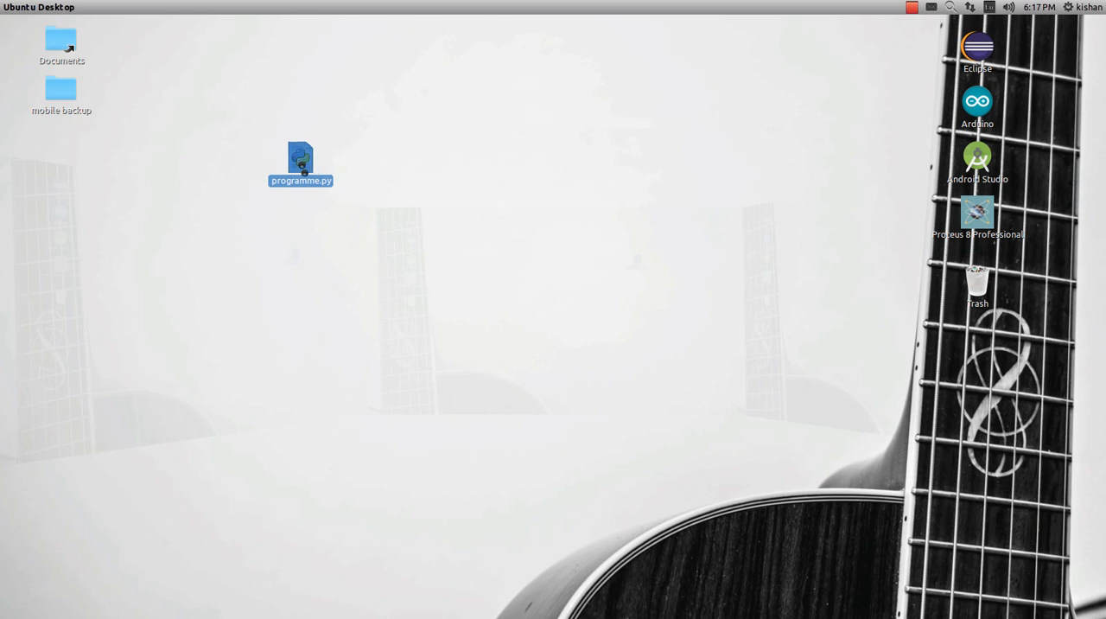
Write print"Robokishan" as the single line of programme.py in Sublime Text.
double_click(301, 157)
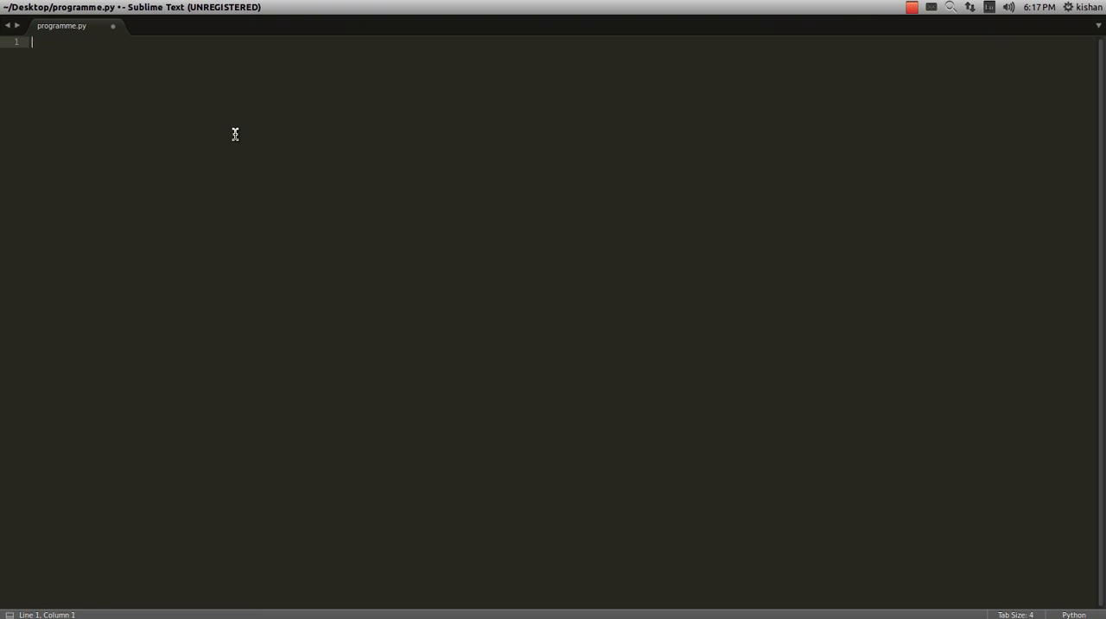
text(pr)
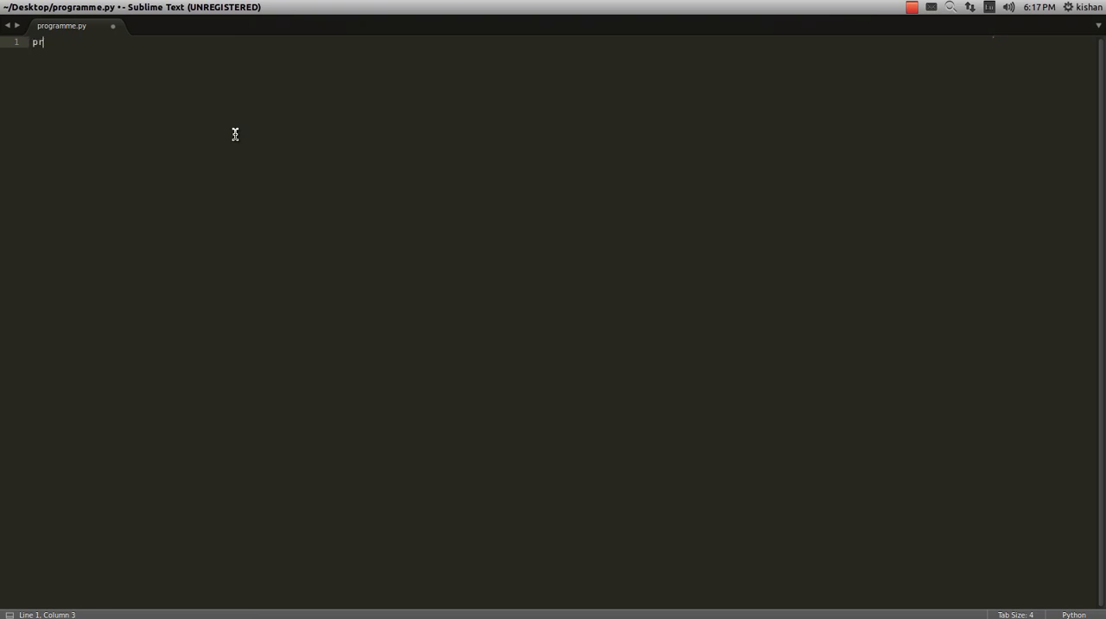
text(int"")
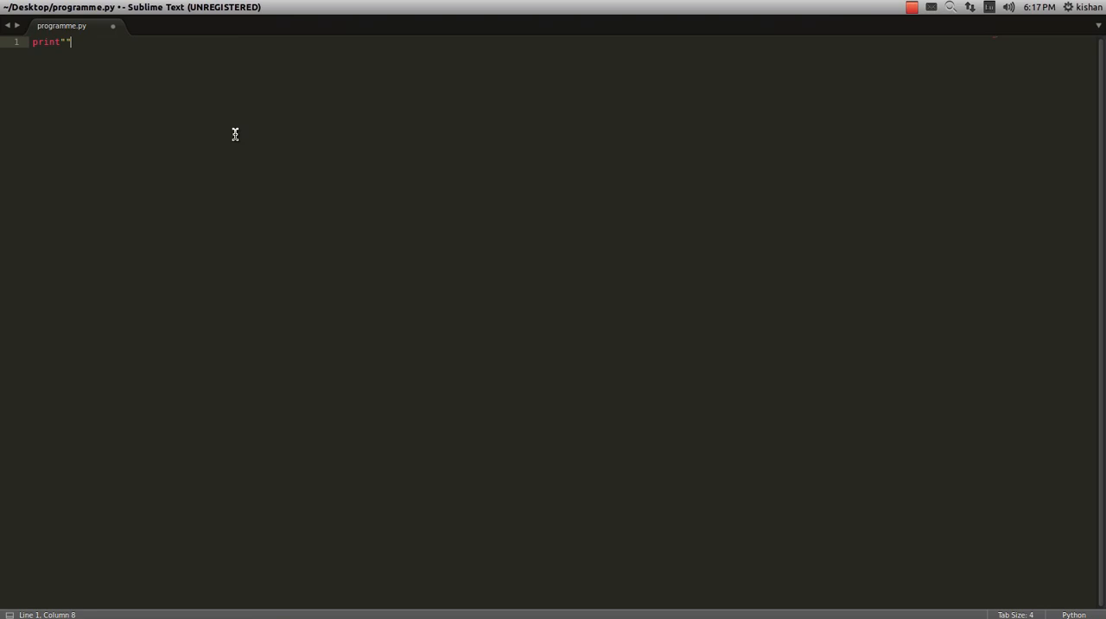
text(k)
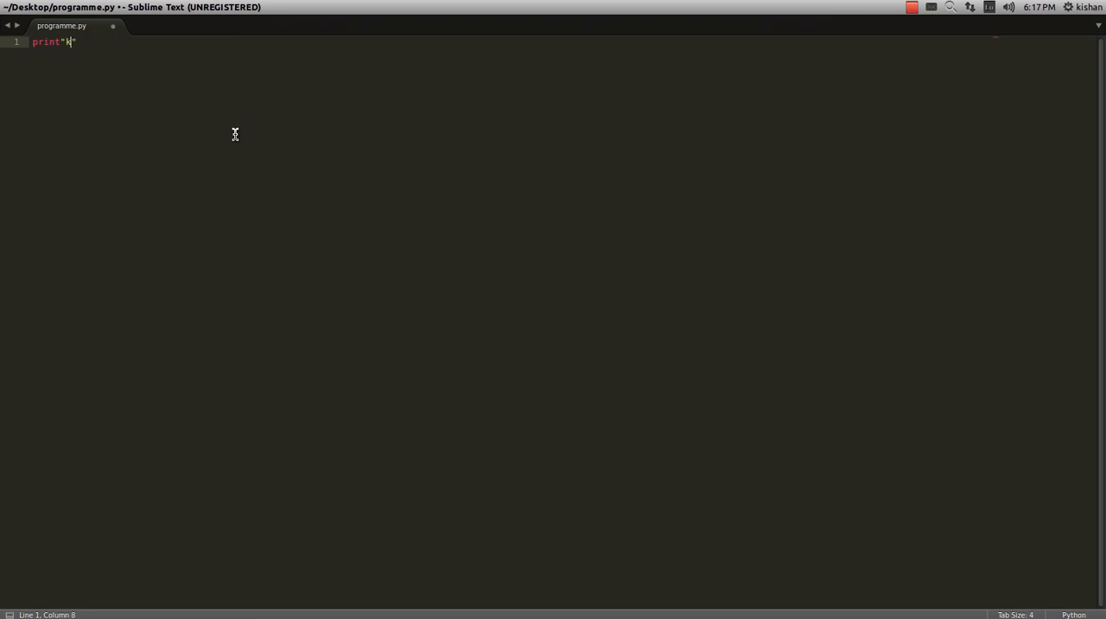
text(obokis)
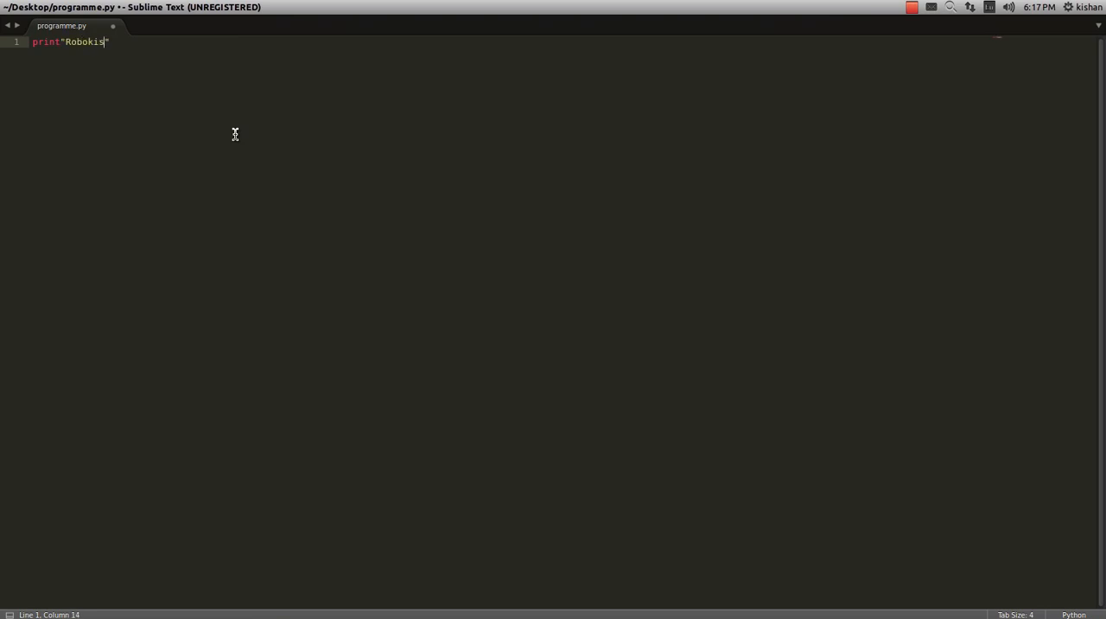
text(han)
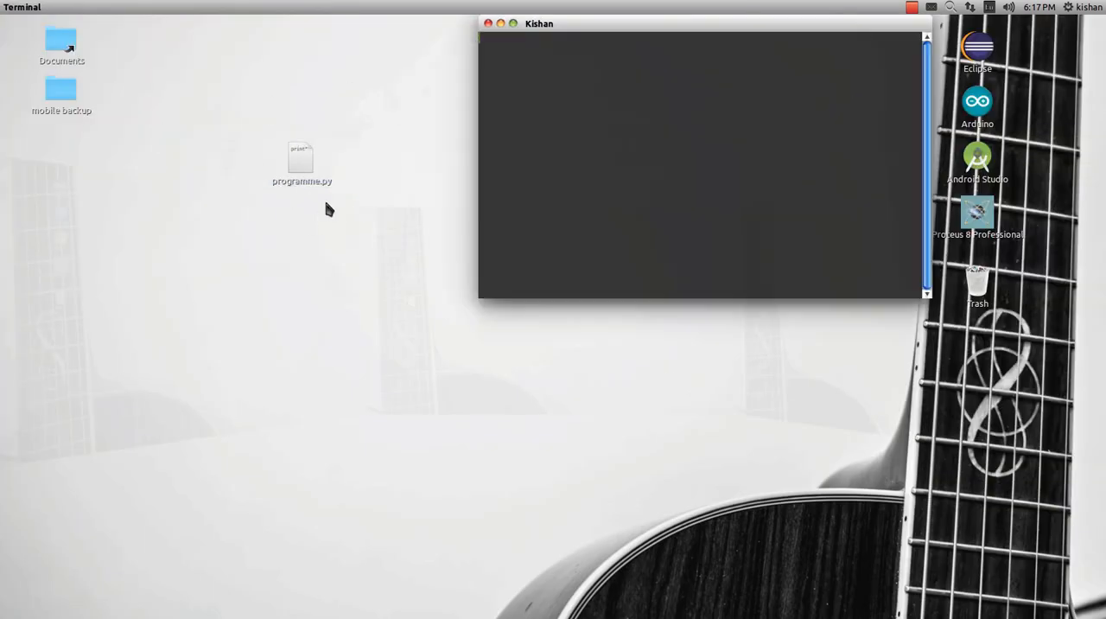
List the Desktop contents and run python programme.py so it prints Robokishan.
text(ls)
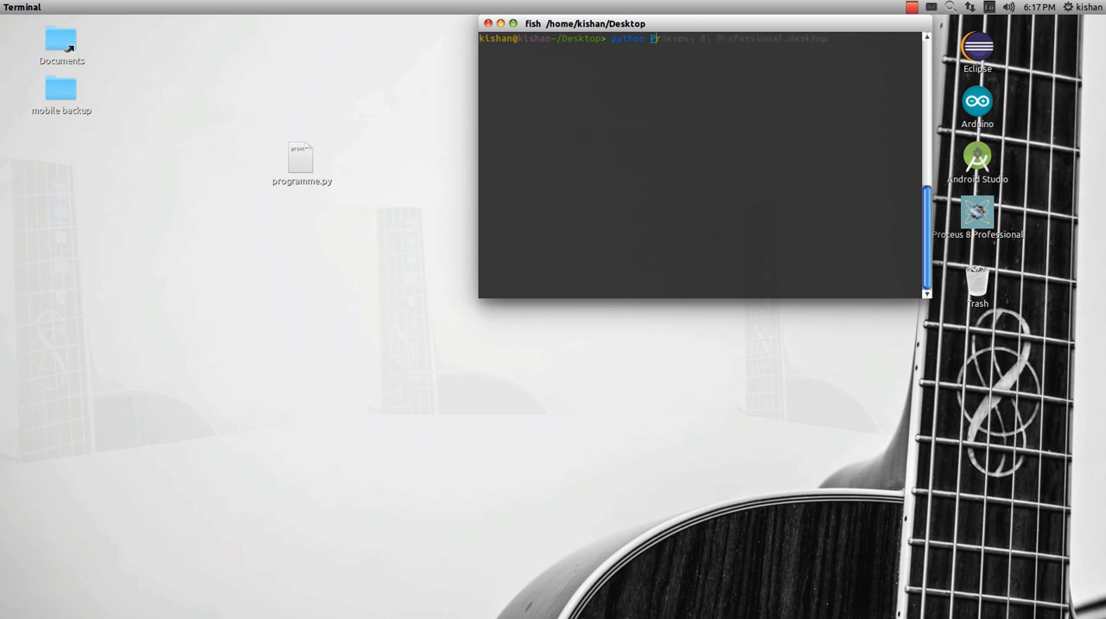
key(Return)
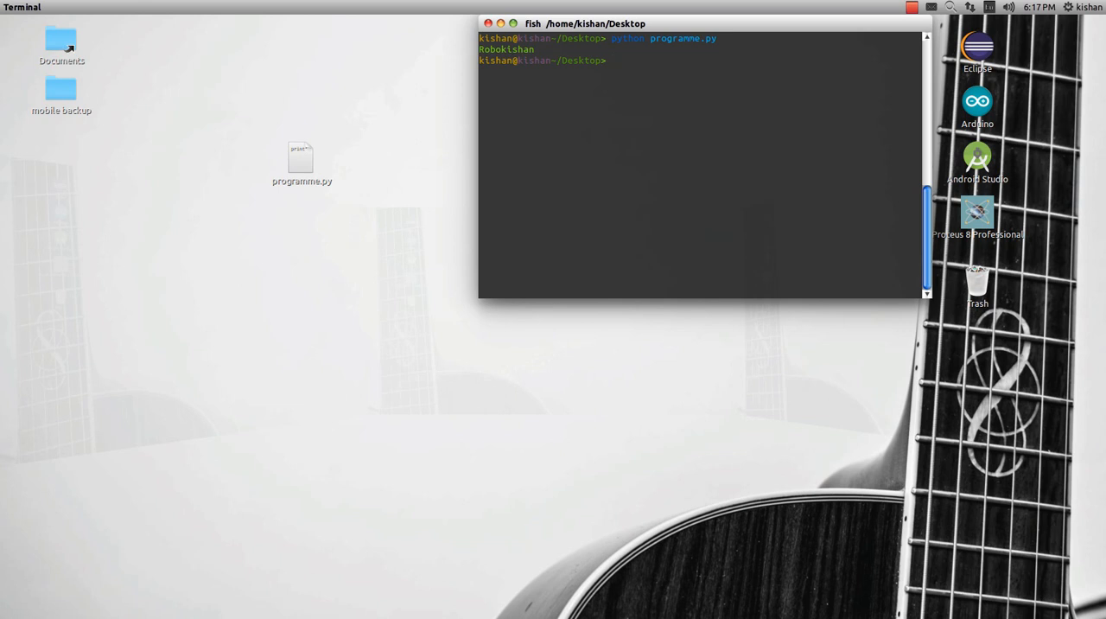
text(programme.py)
text(import py_com)
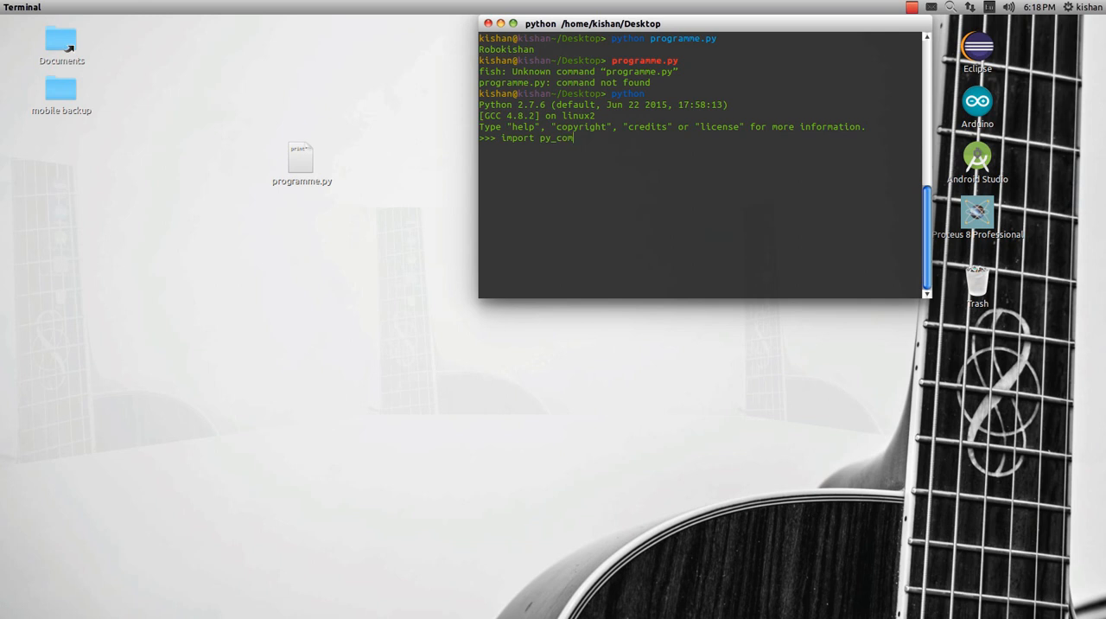
Import py_compile and run py_compile.compile('programme.py') to produce programme.pyc.
text(pile)
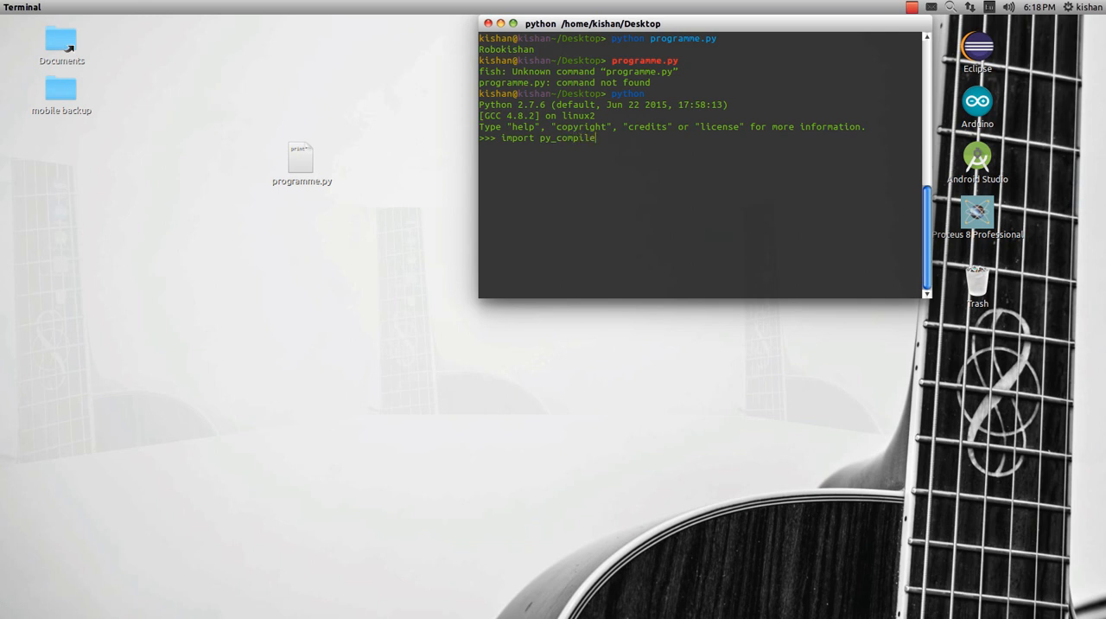
text(py)
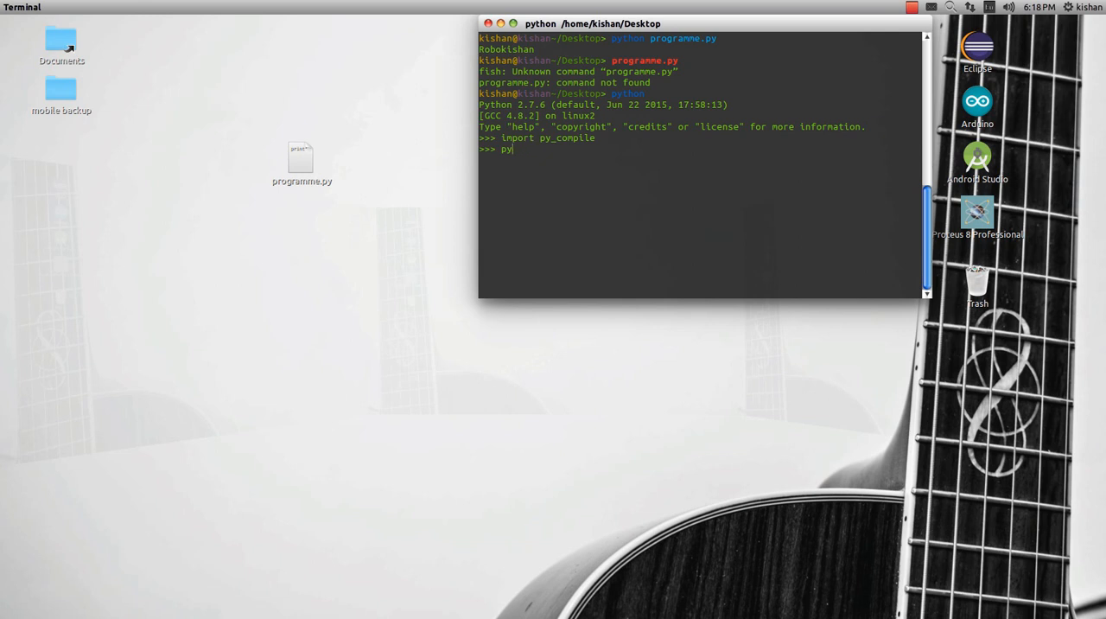
text(_c)
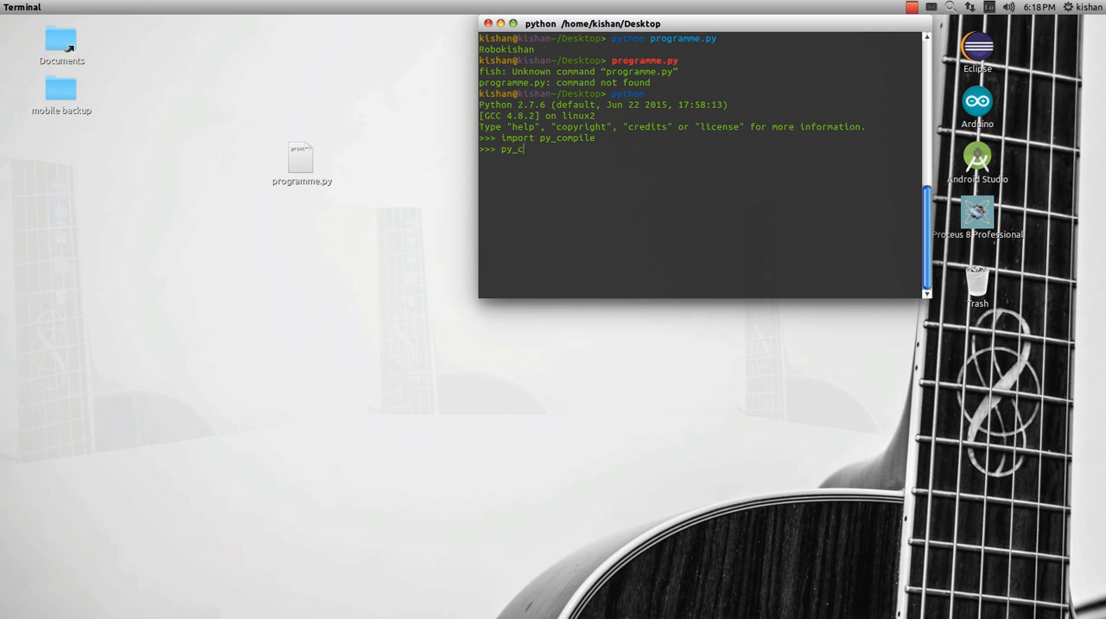
text(ompile)
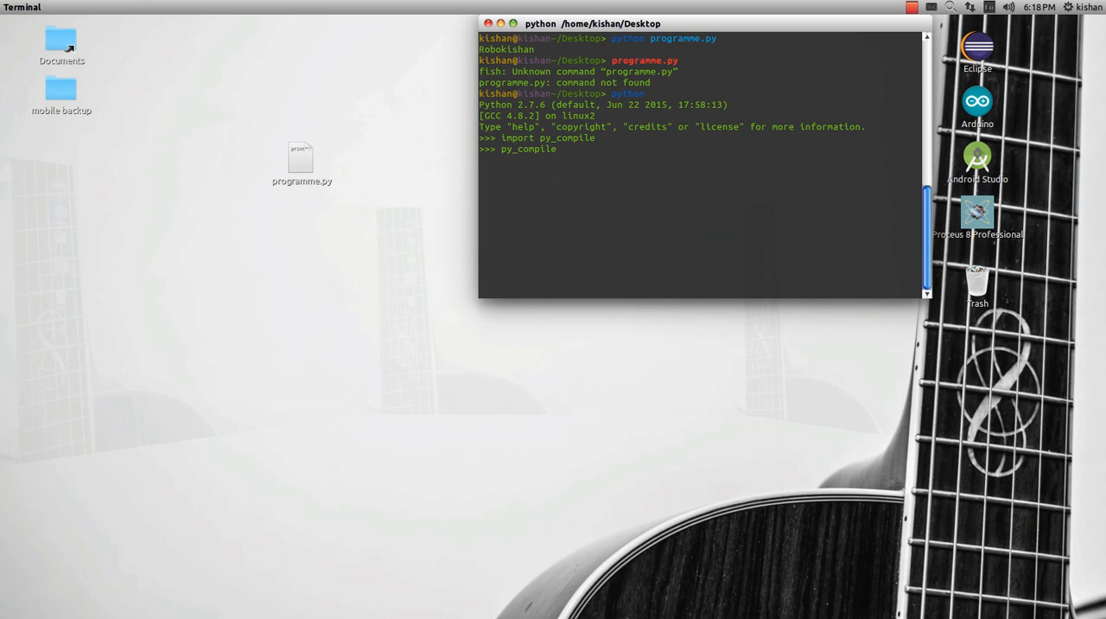
text(.compile)
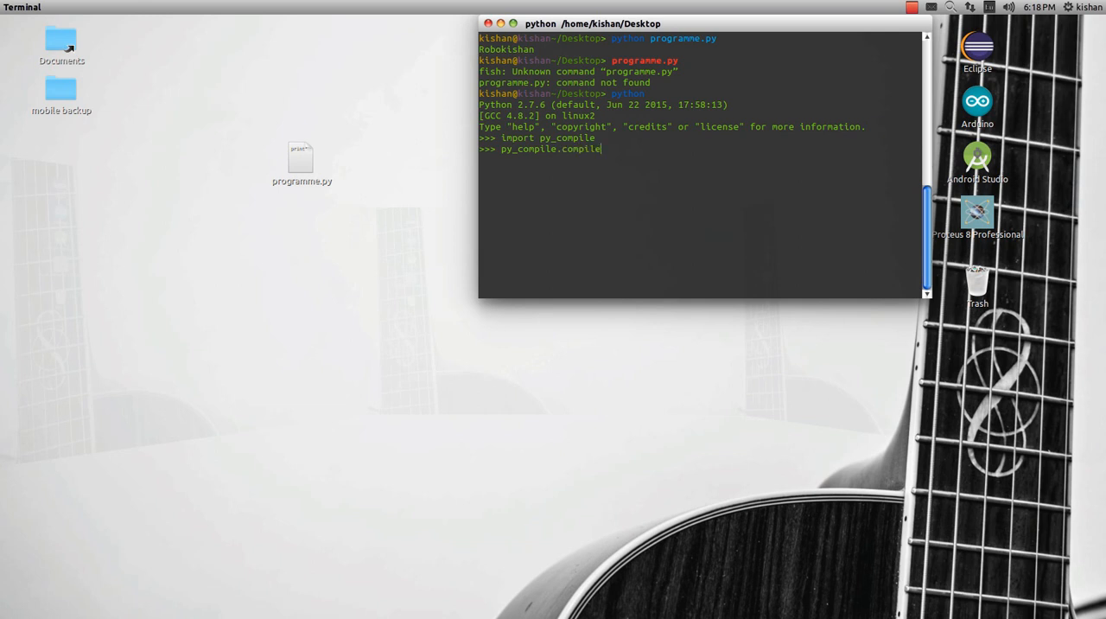
text(())
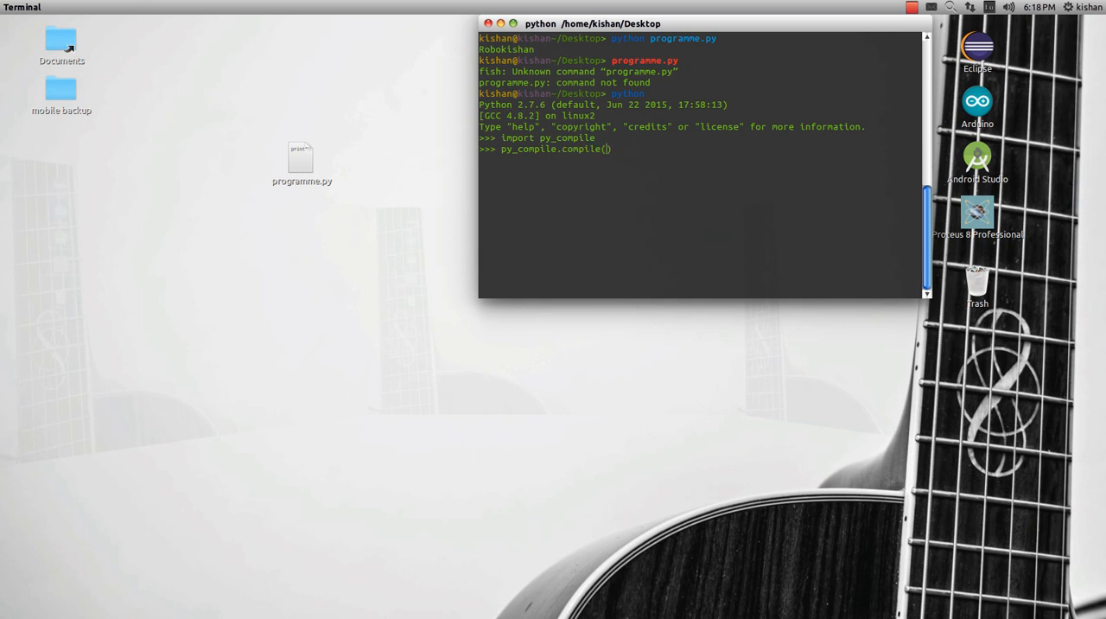
text('')
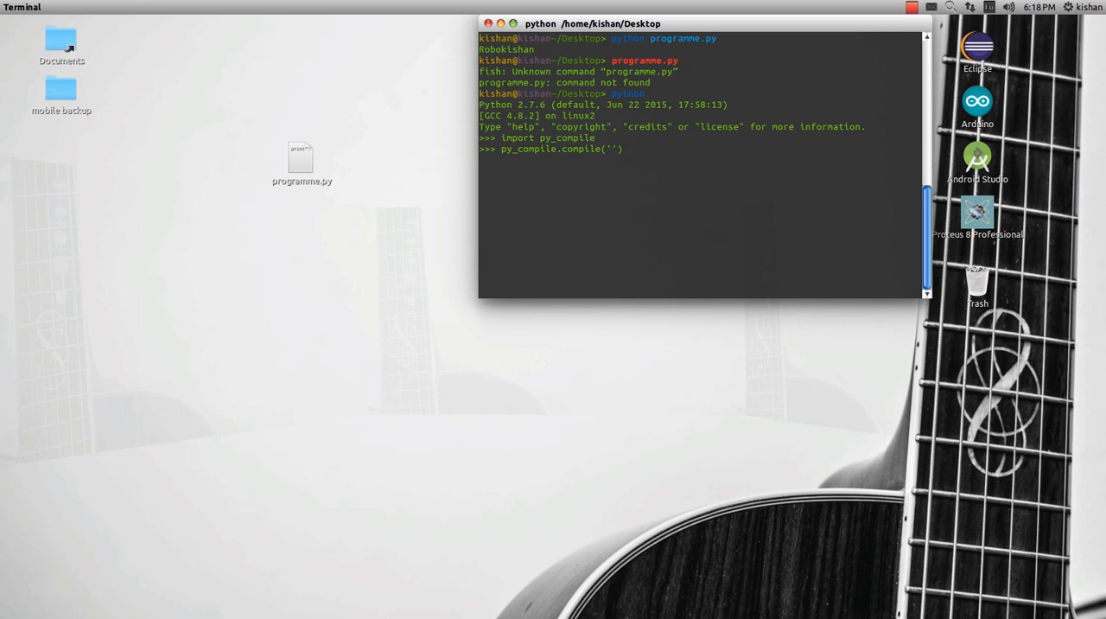
text(programme.py)
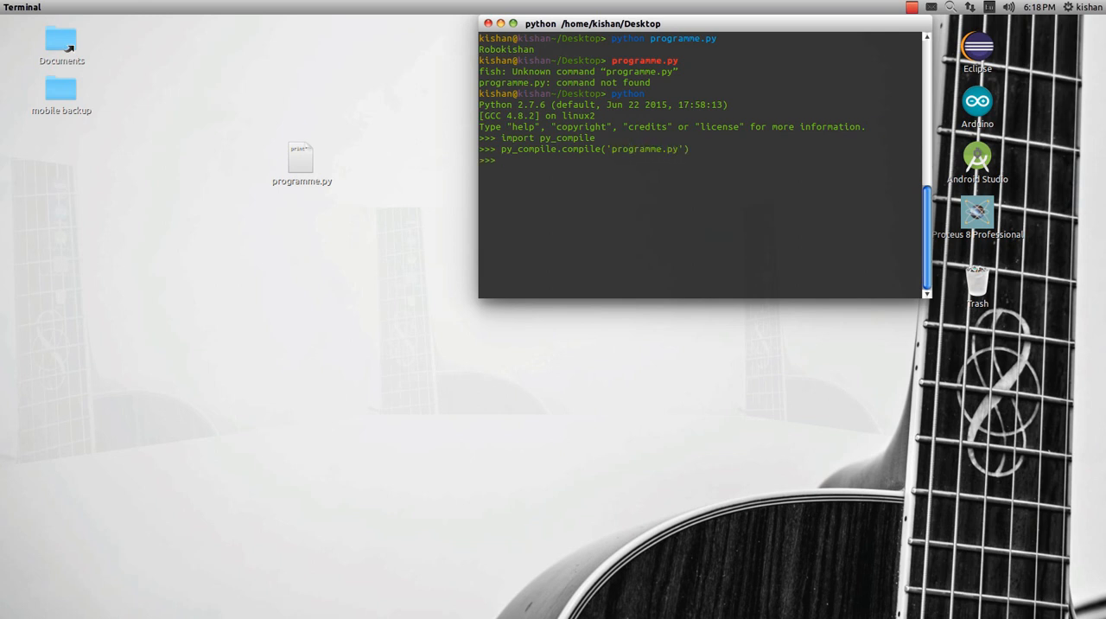
key(Return)
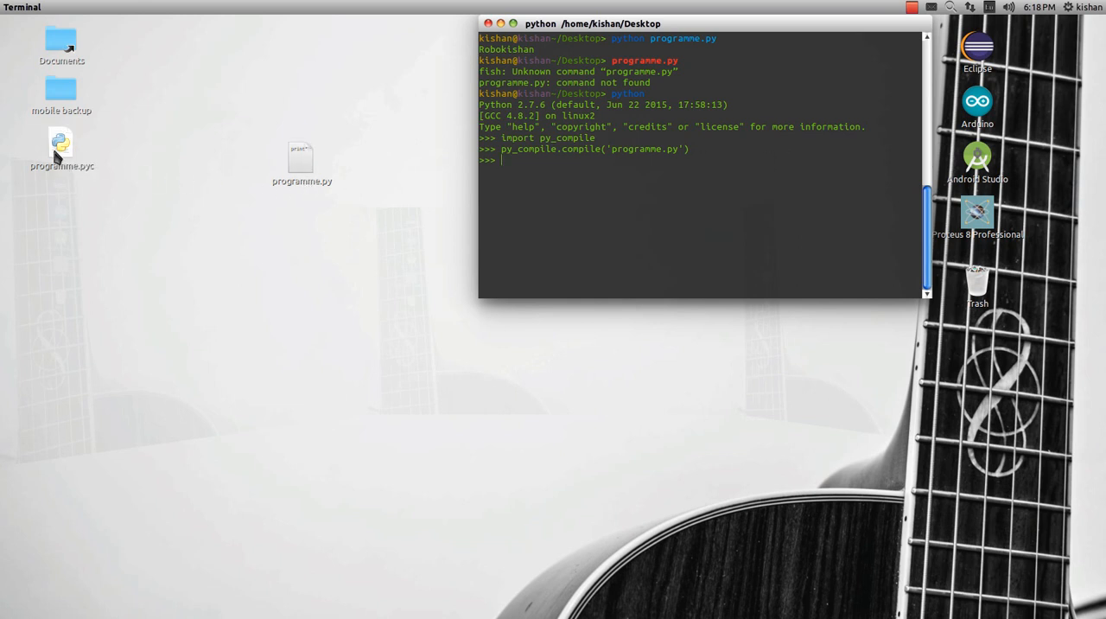
double_click(60, 147)
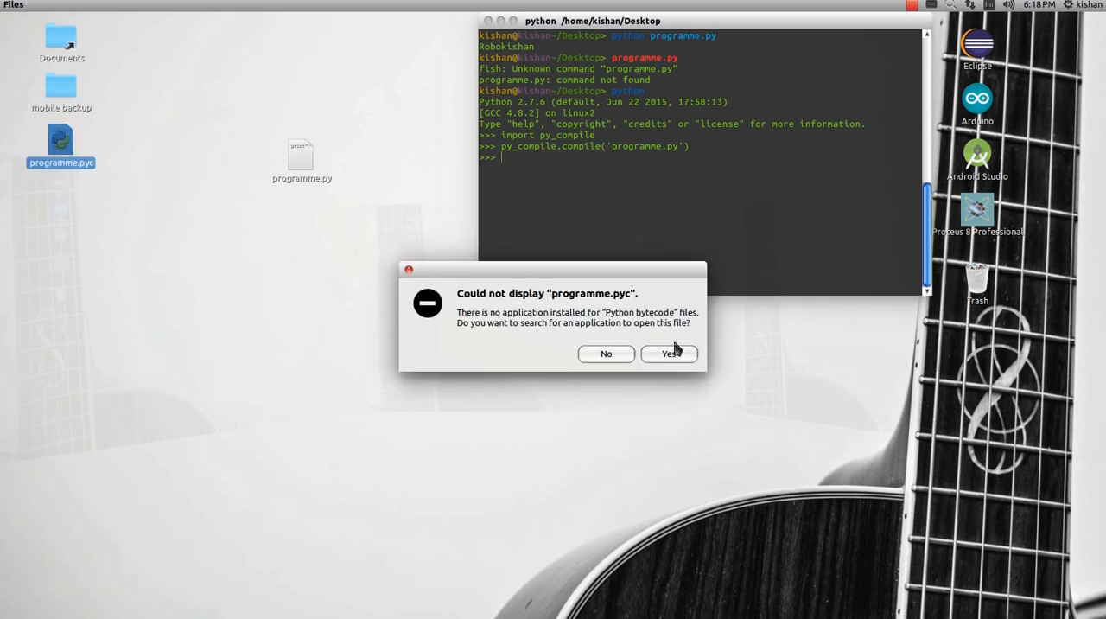
click(606, 353)
text(gedit)
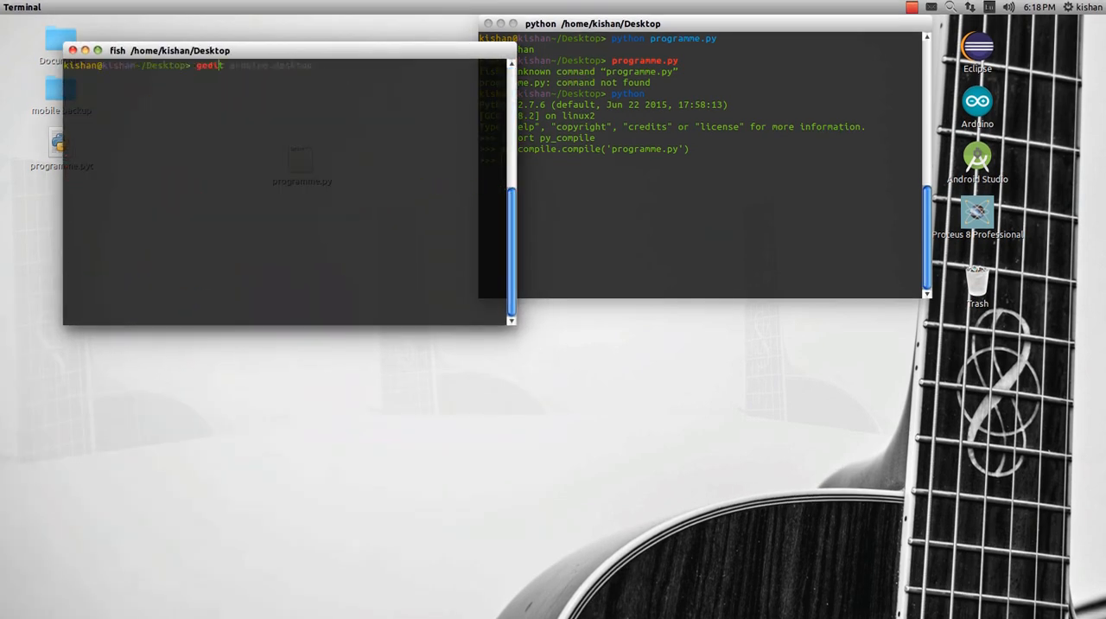
text(processing.desktop)
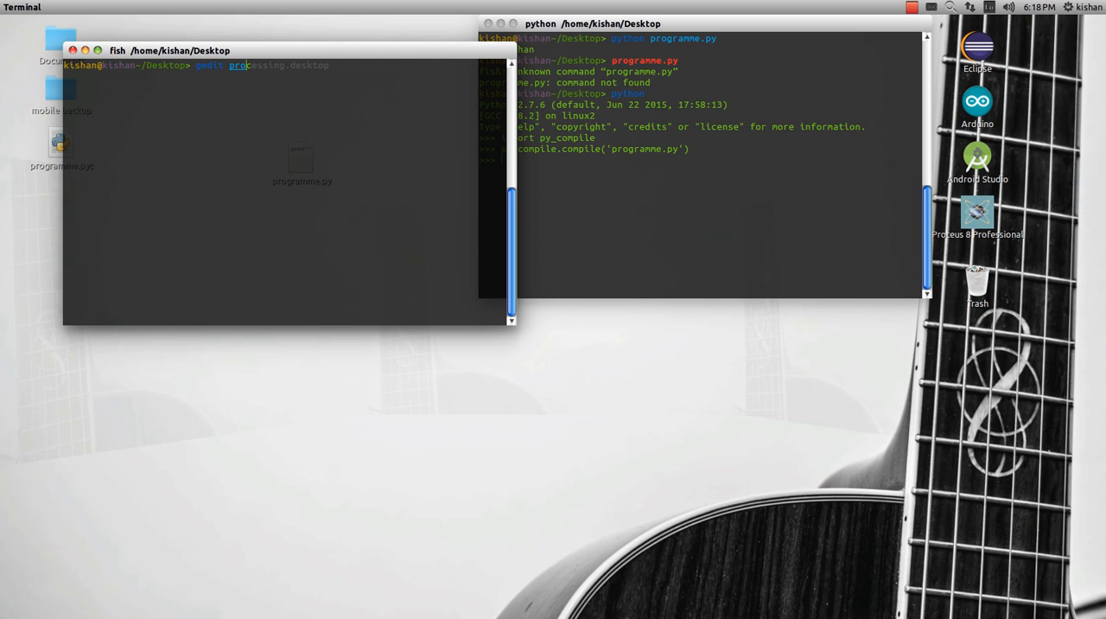
key(Return)
text(exit)
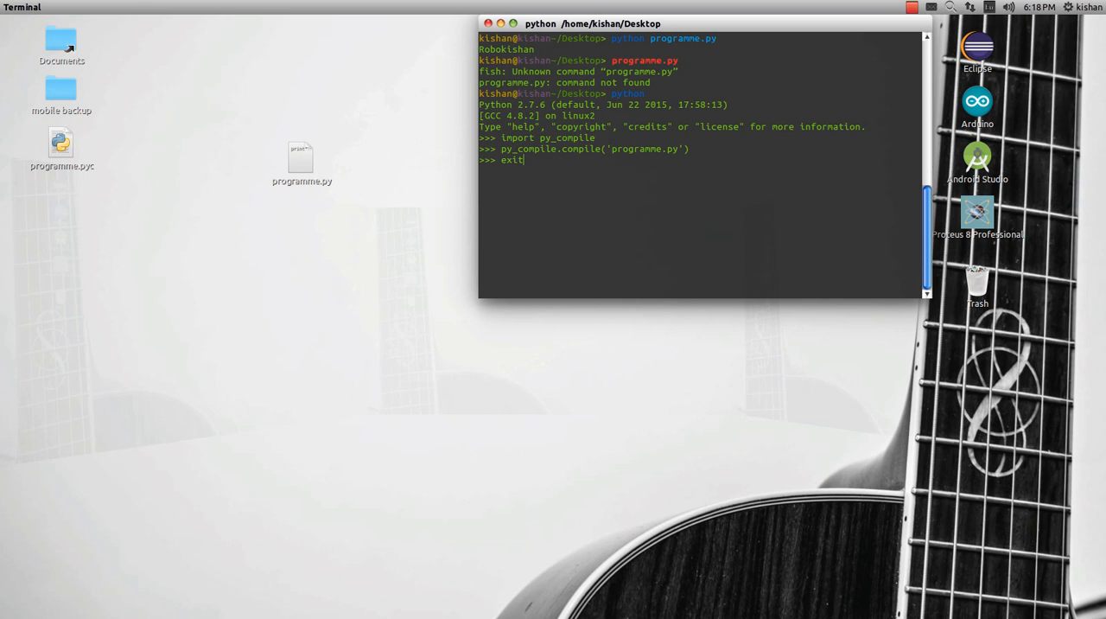
Exit the Python session and make programme.pyc executable with chmod 777.
text(()
key(Return)
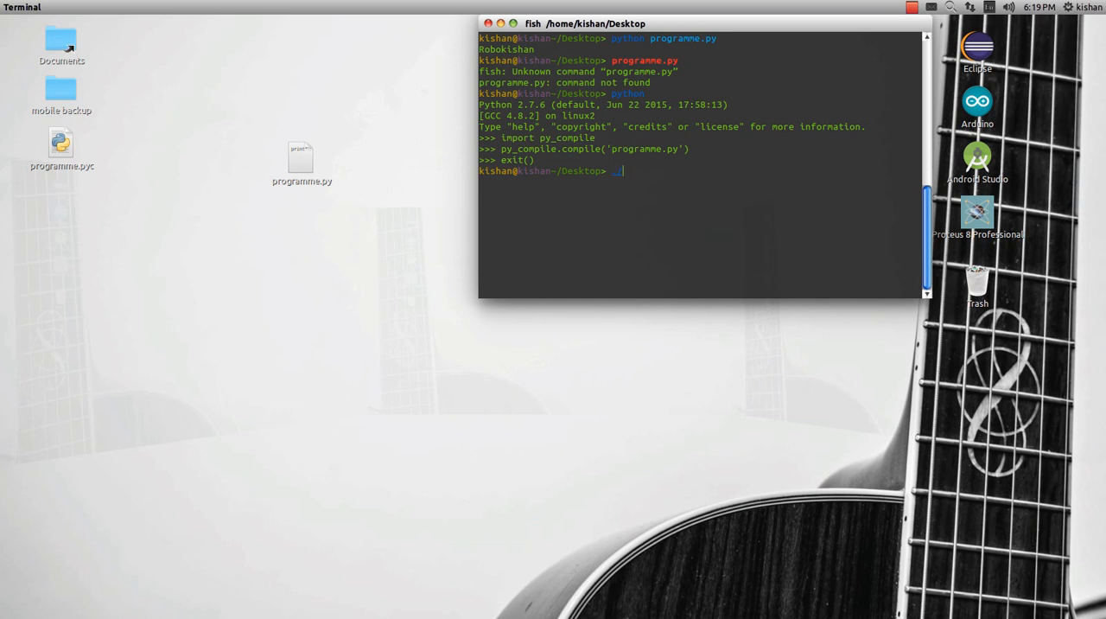
text(chmod 777 fsnotifle*)
text(./programme.pyc)
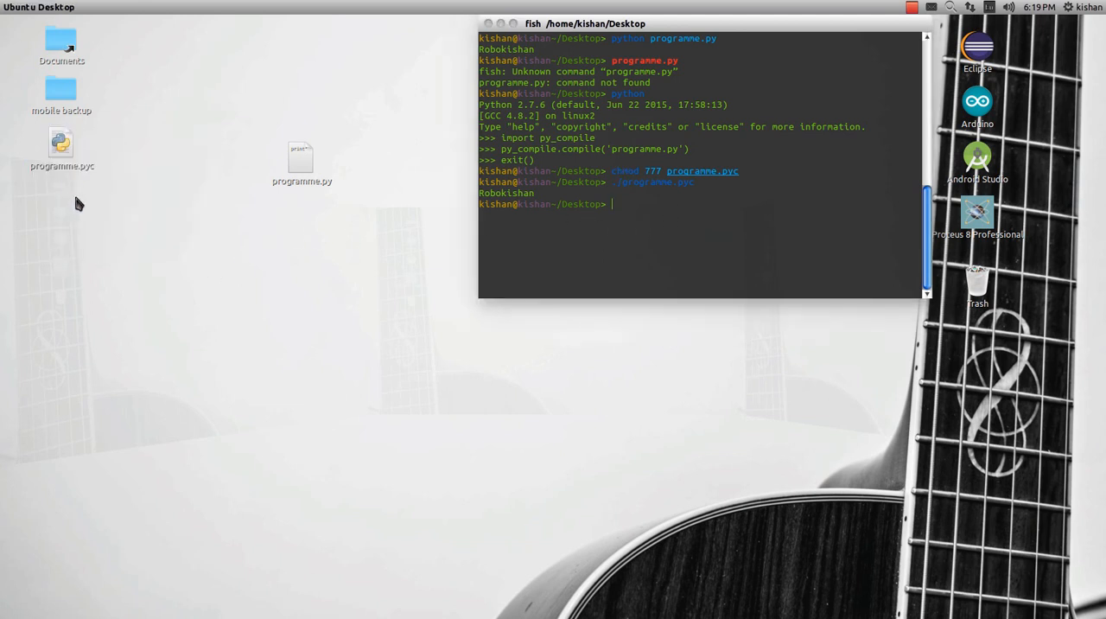
Open a terminal in the Desktop folder and launch nautilus from it.
right_click(94, 208)
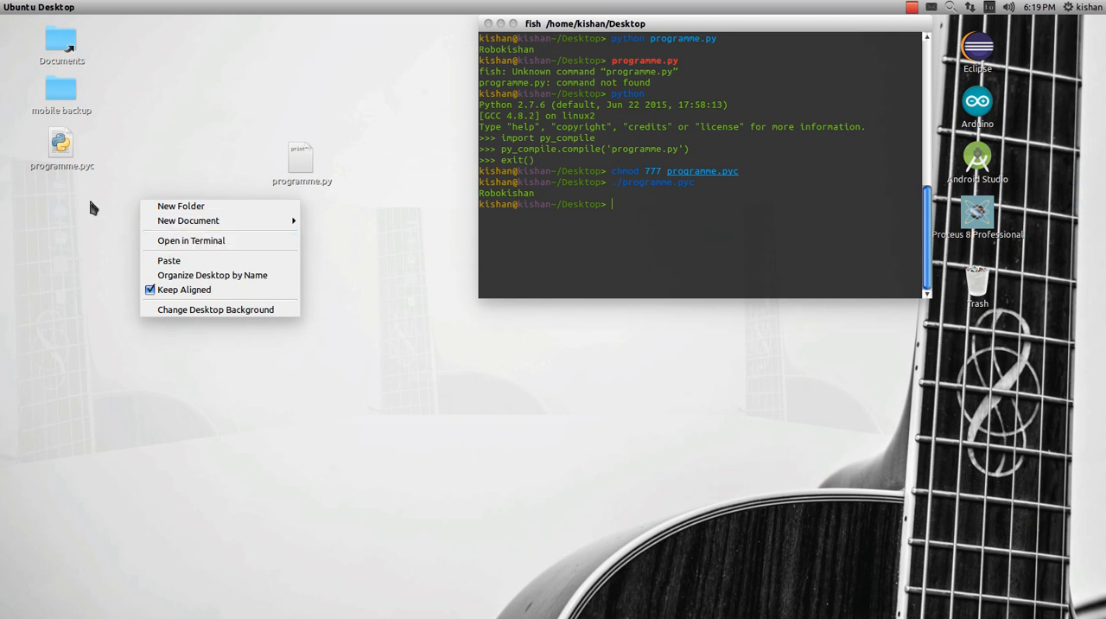
click(180, 206)
text(sudo)
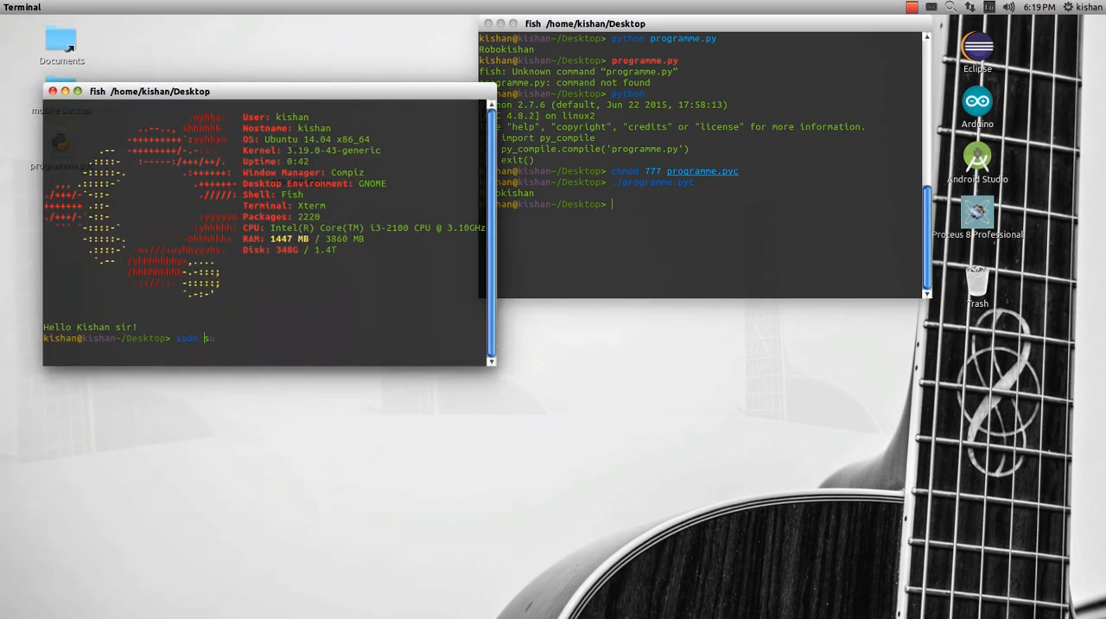
text(nautil)
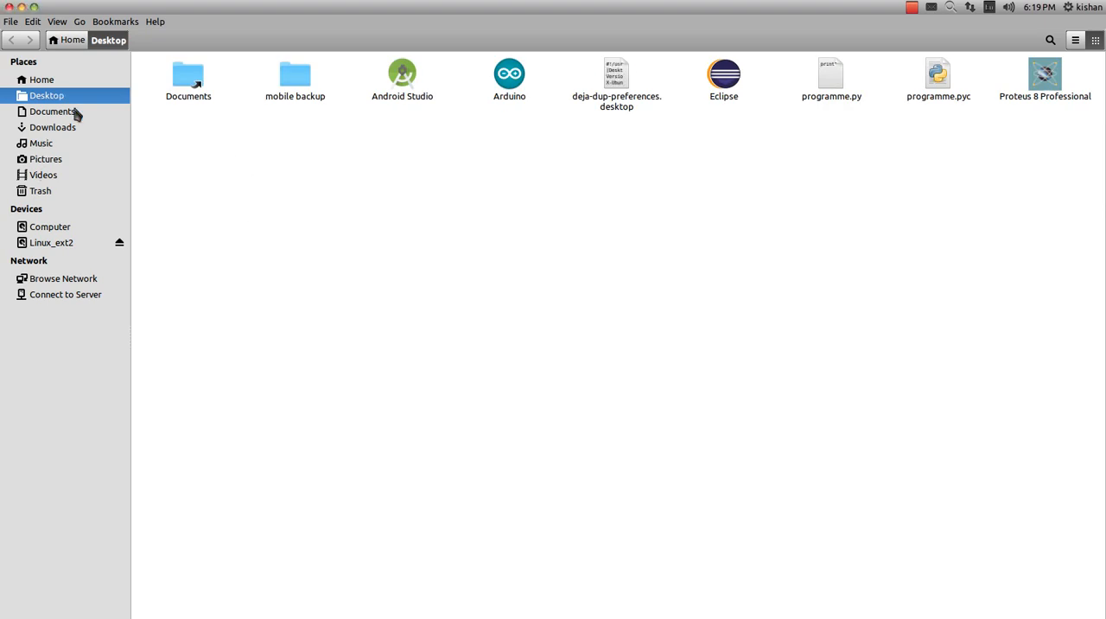
Copy programme.pyc into /bin via Copy To..., choosing Computer > bin as destination.
right_click(938, 78)
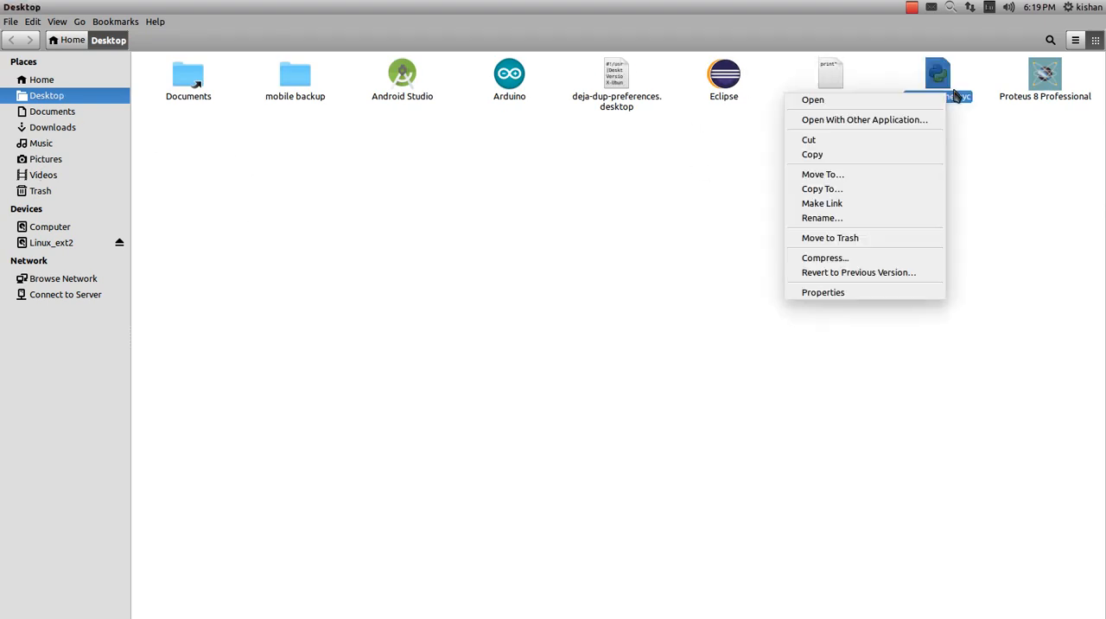
click(822, 188)
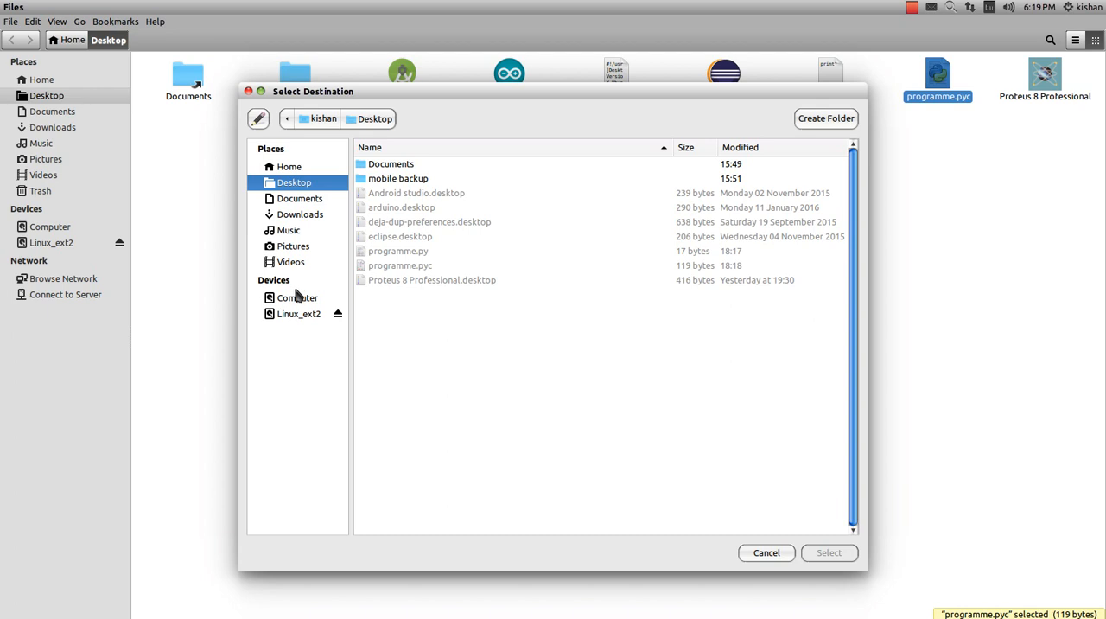
click(297, 297)
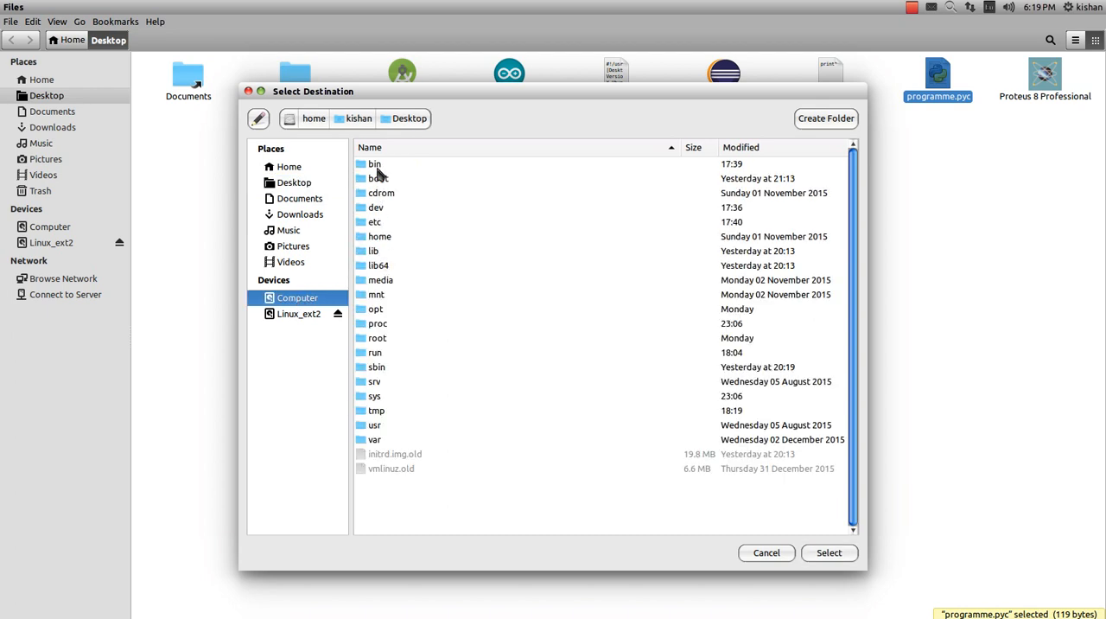
click(374, 165)
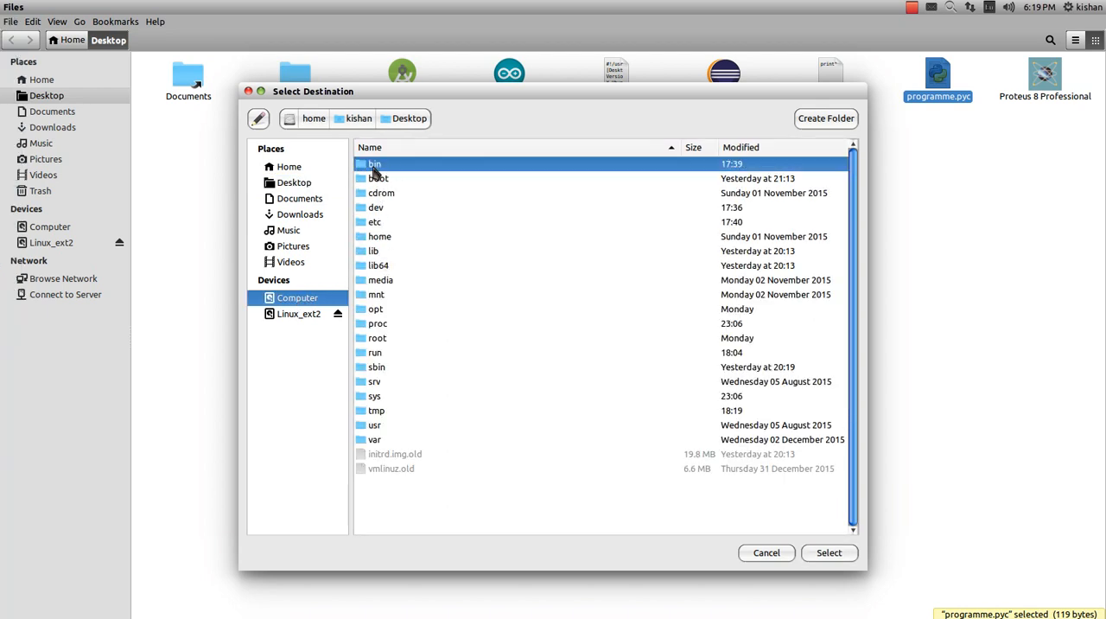
double_click(373, 163)
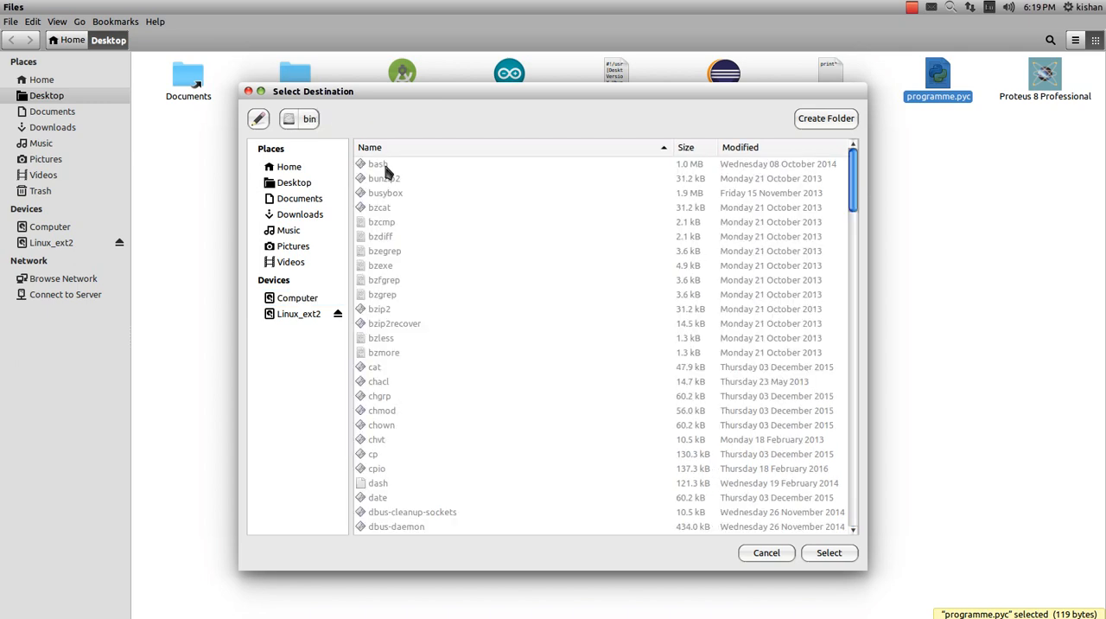
click(766, 552)
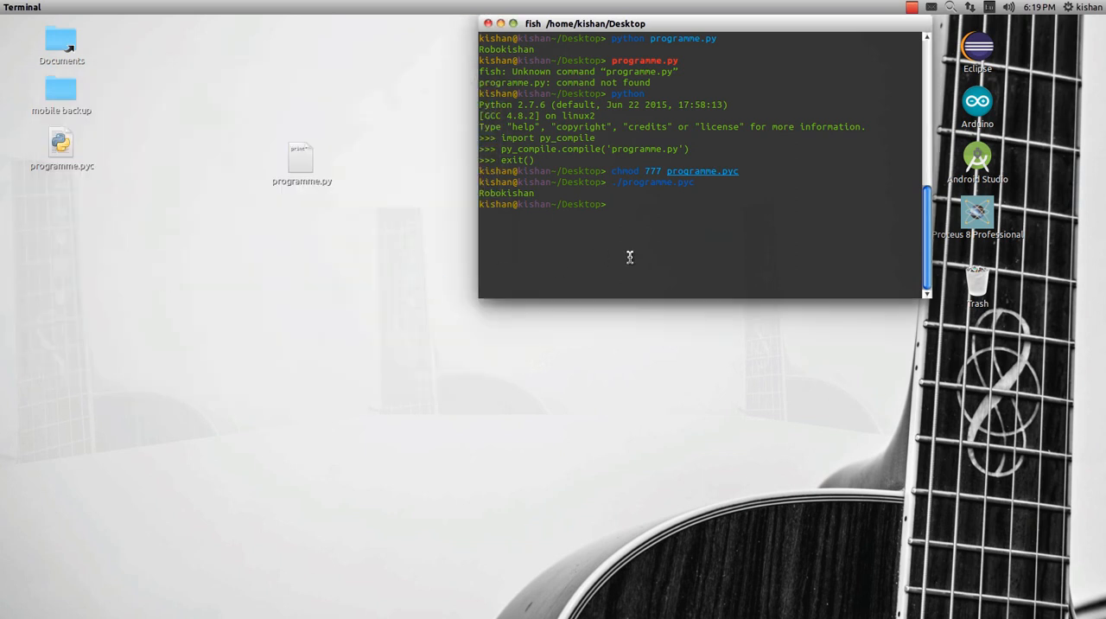
Enter programme.pyc as a bare command in the terminal.
text(programme.pyc)
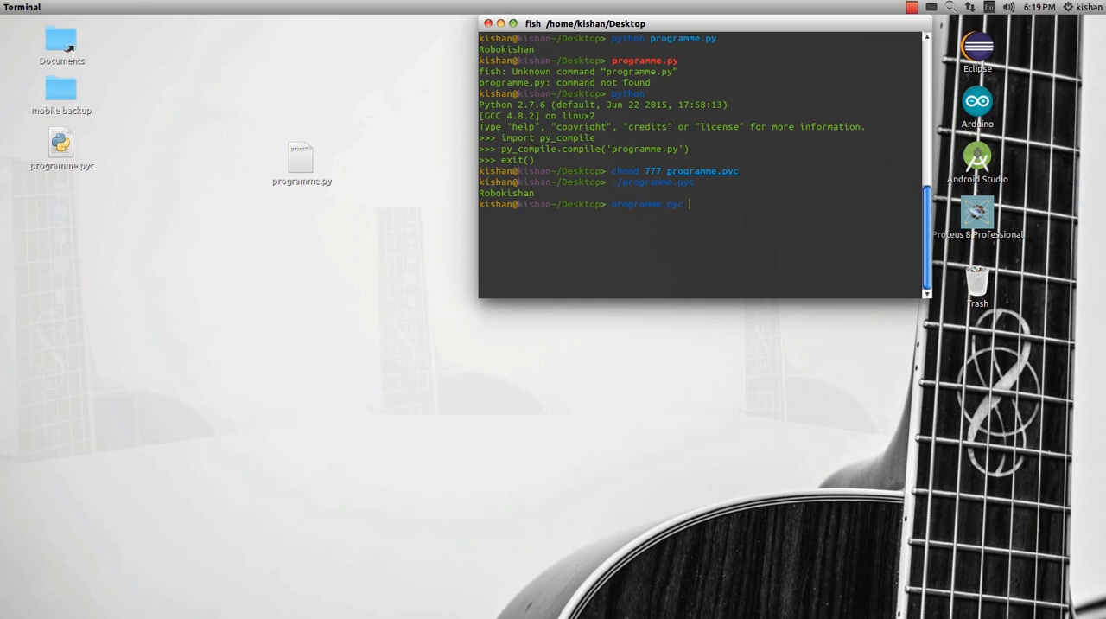